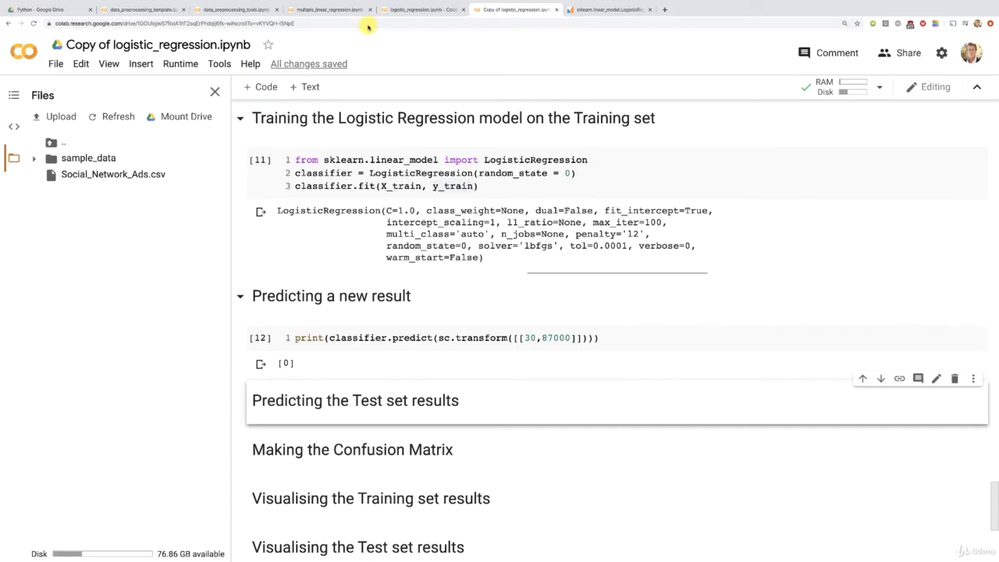
Step: Switch to the Drive tab showing the Section 5 Multiple Linear Regression Python folder
left_click(50, 9)
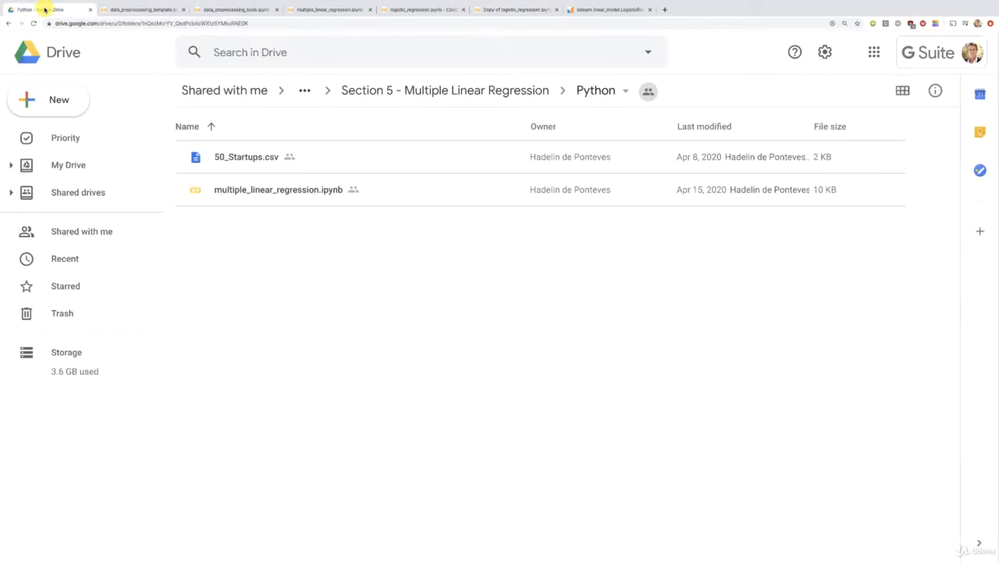
mouse_move(427, 97)
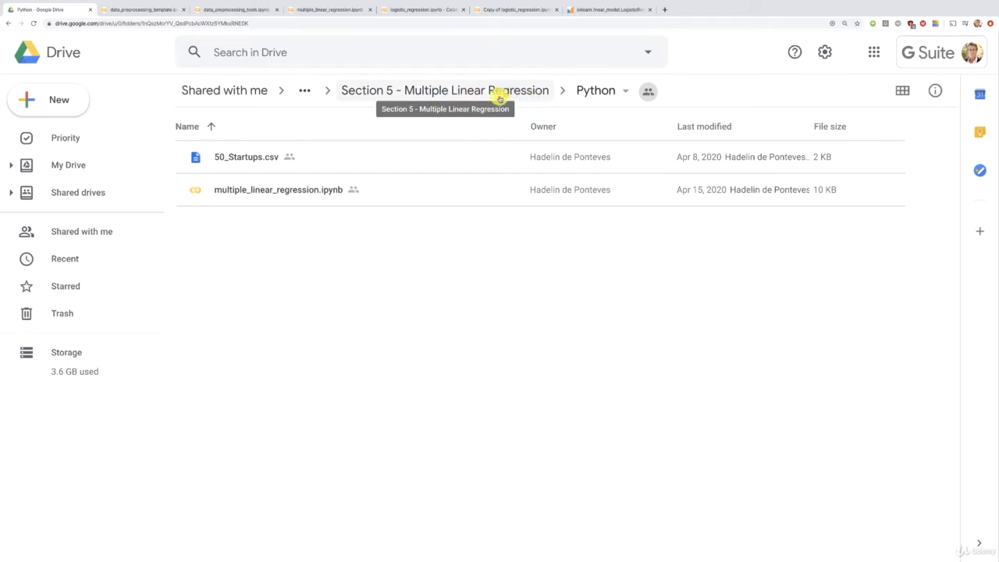
mouse_move(258, 191)
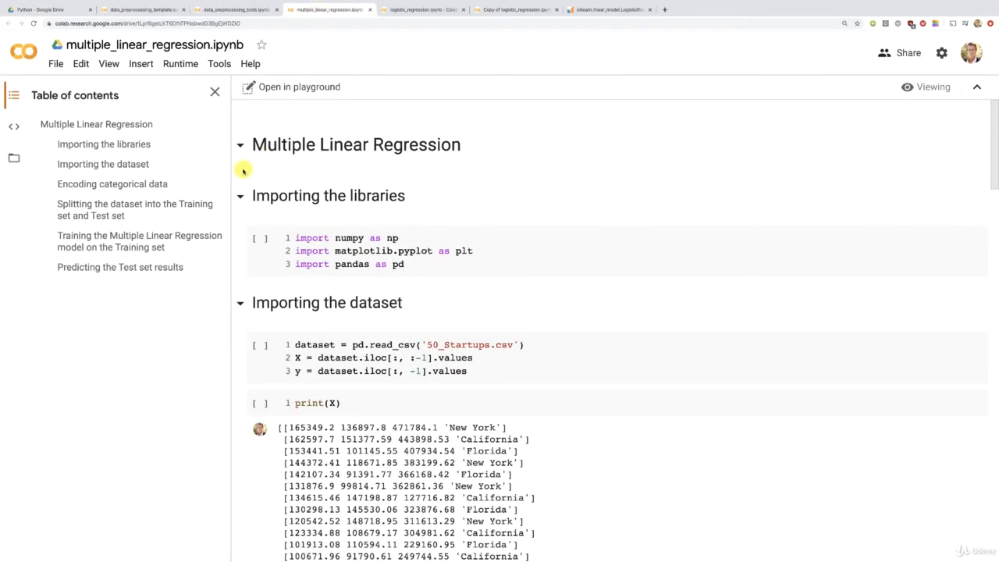
Step: Scroll down to the Predicting the Test set results cell to copy its prediction code
scroll("down", 3)
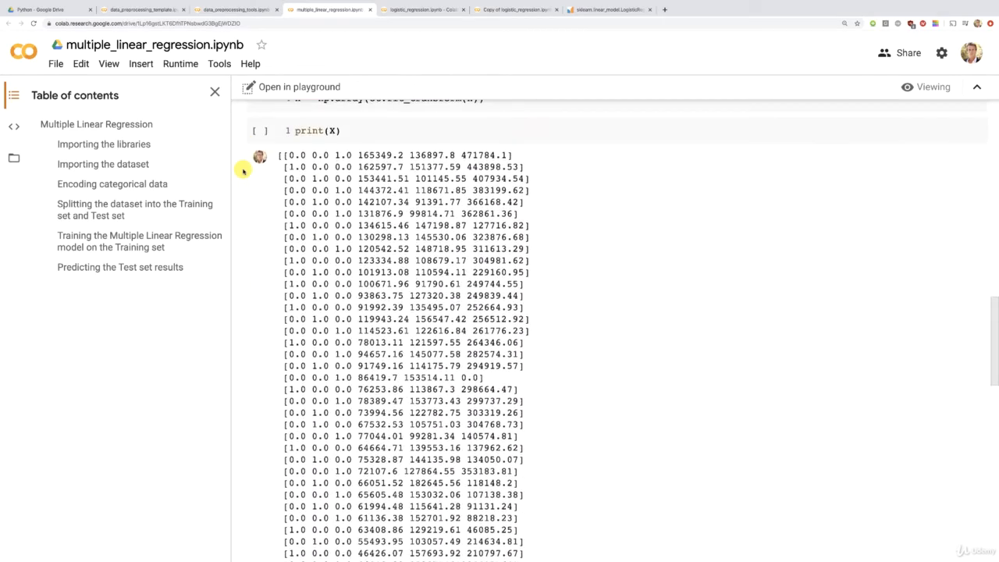
scroll("down", 3)
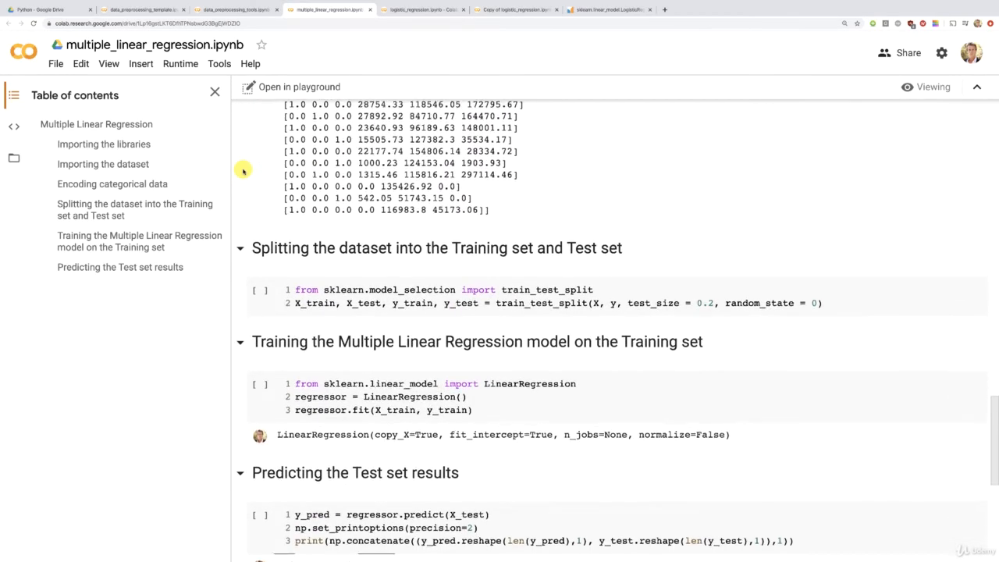
scroll("down", 3)
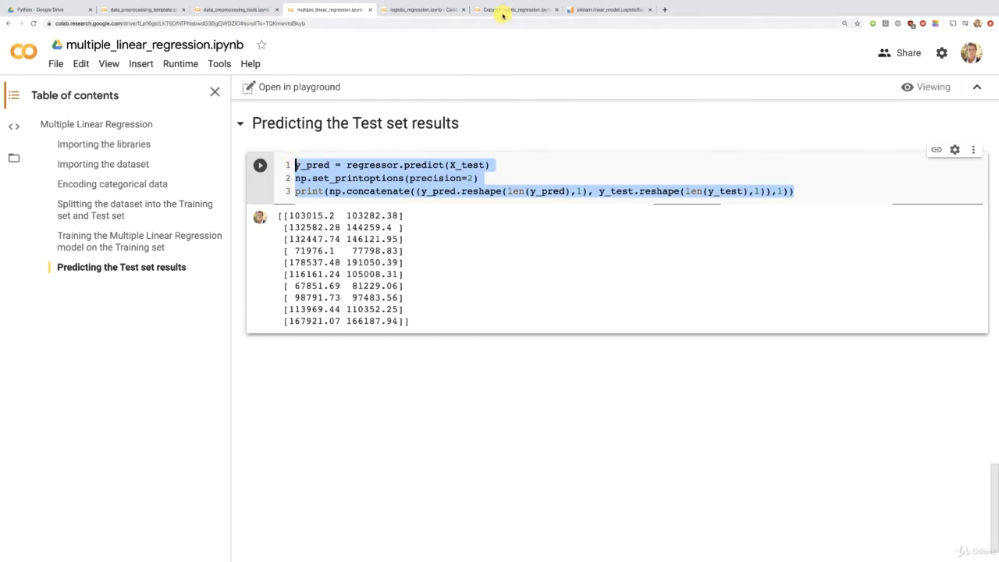
Step: Add a code cell with y_pred = regressor.predict(X_test) in the logistic regression notebook
left_click(515, 9)
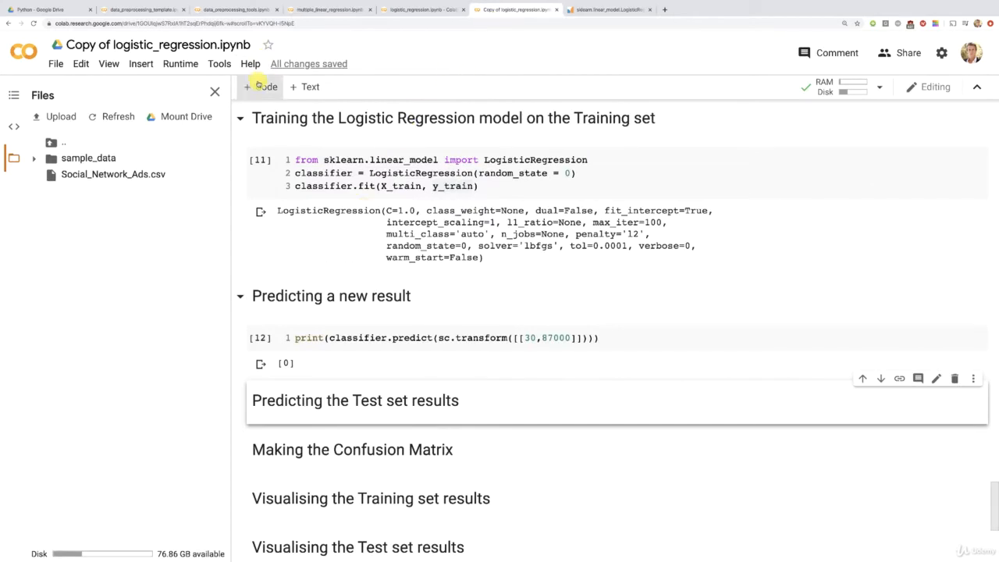
left_click(259, 88)
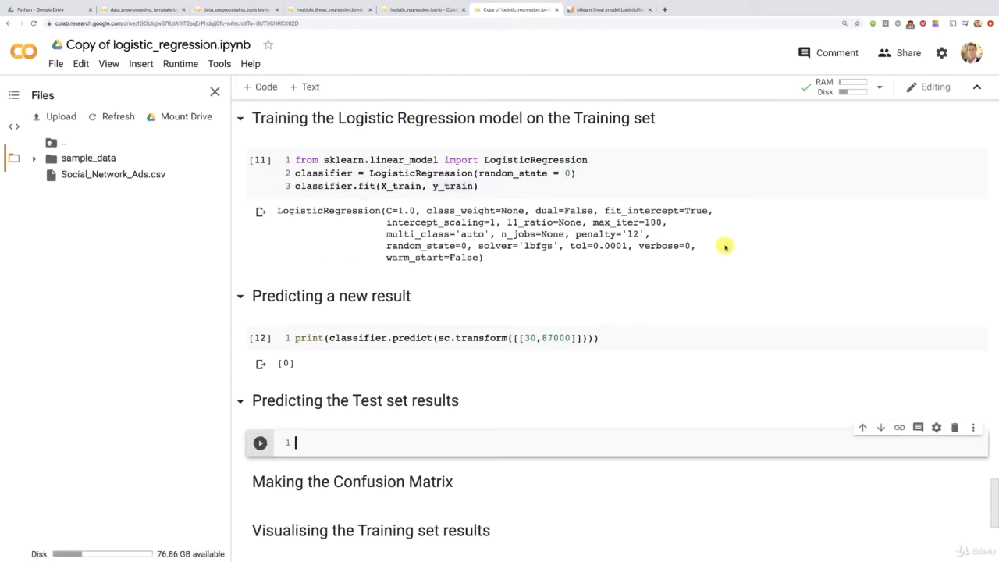
type("y_pred = regressor.predict(X_test)")
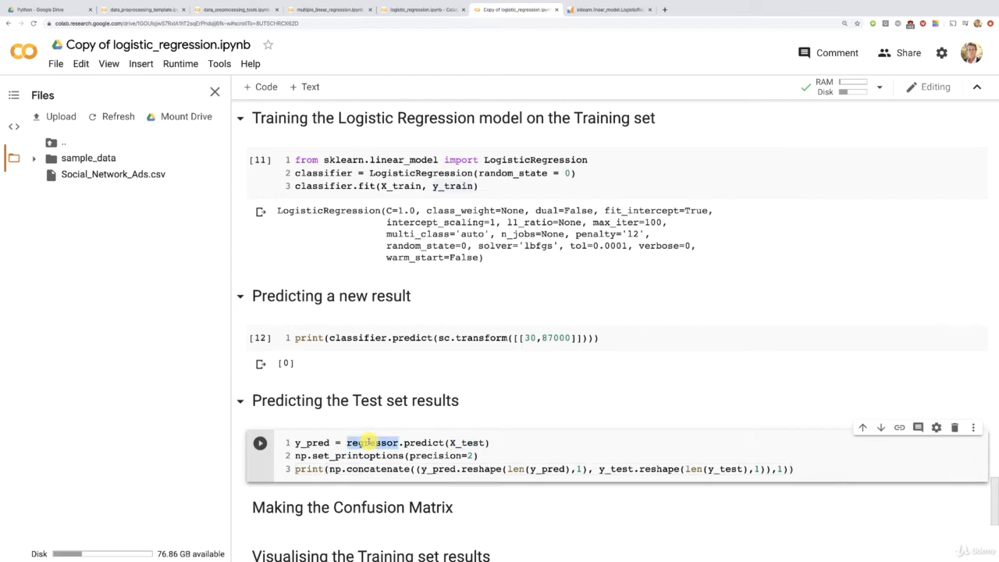
Step: Replace regressor with classifier in the new cell's prediction line
type("classifie")
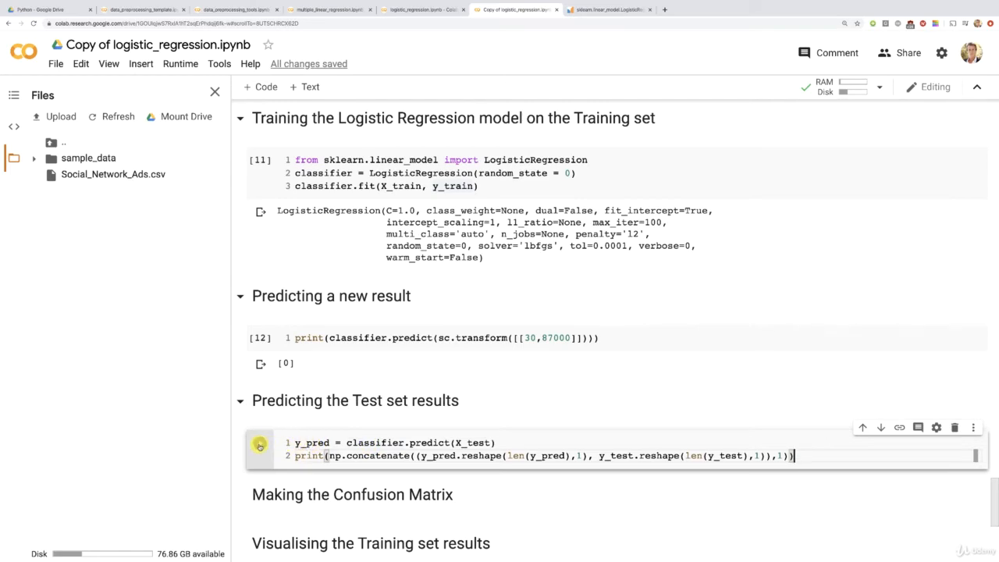
mouse_move(259, 443)
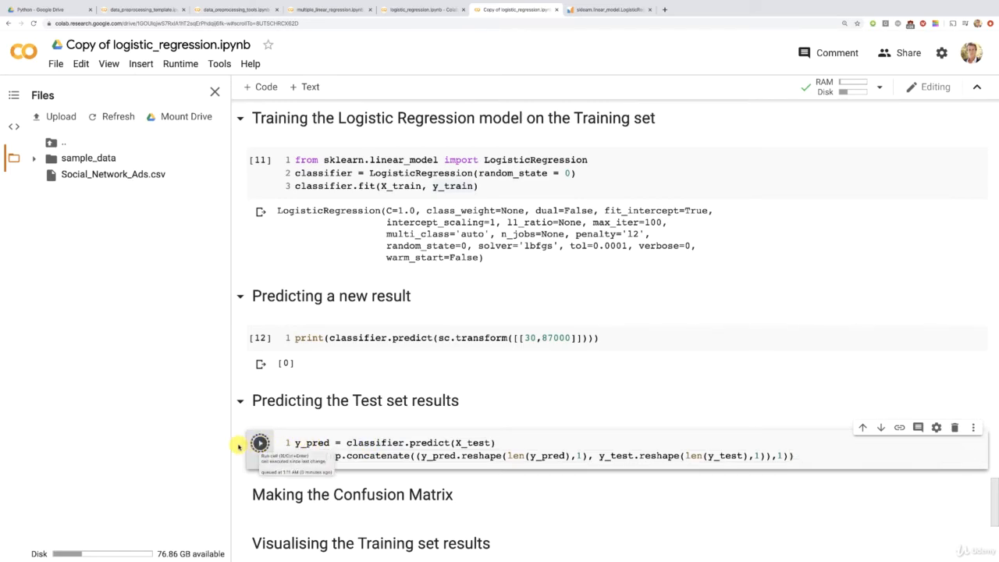
Step: Run the prediction cell to print predicted vs real 0/1 purchase pairs
left_click(259, 443)
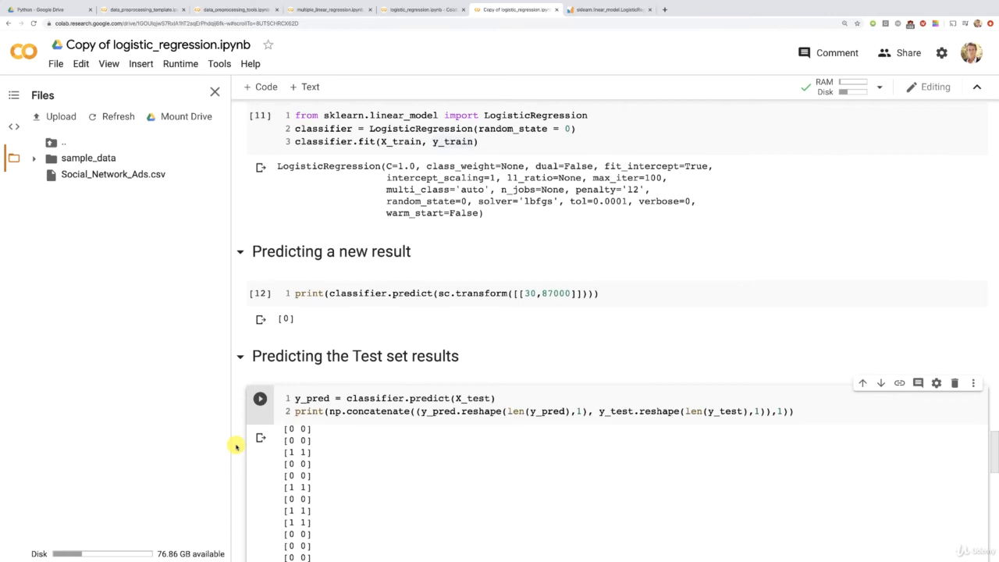
scroll("down", 3)
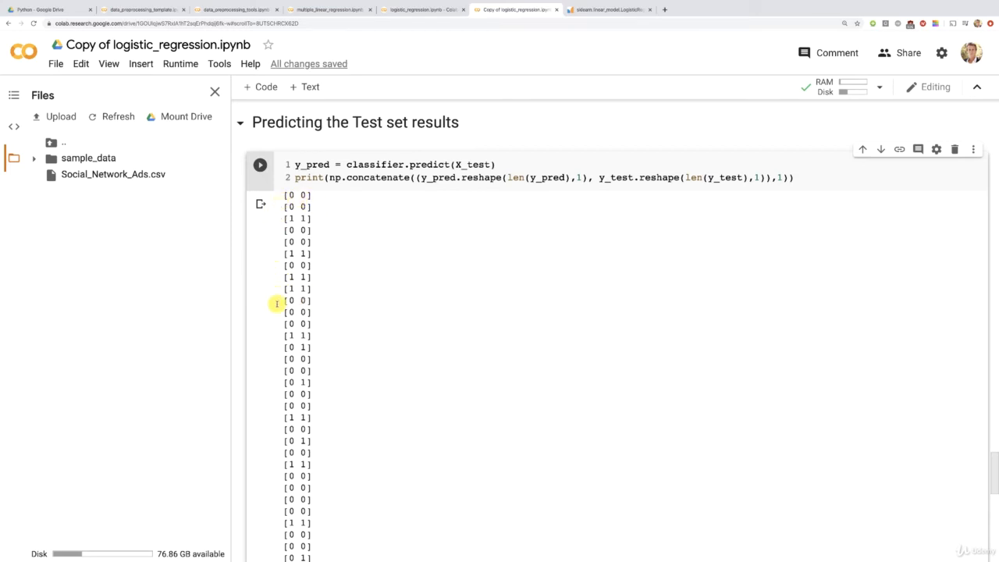
mouse_move(278, 346)
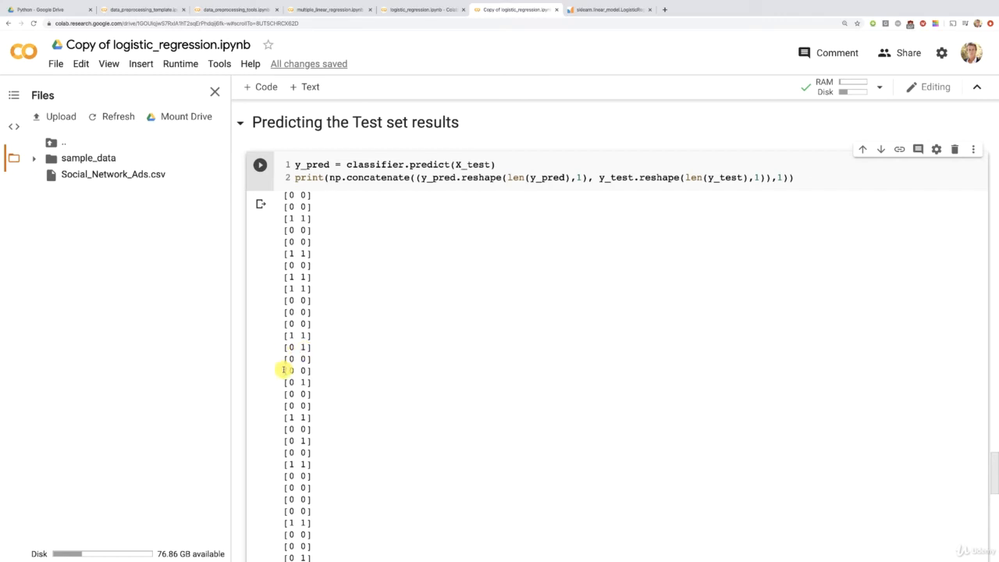
mouse_move(284, 383)
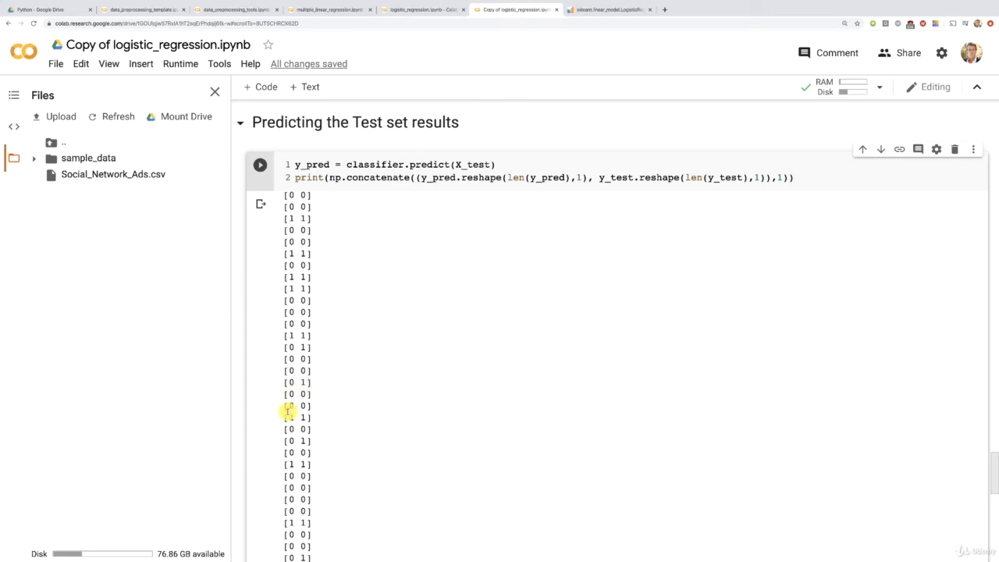
scroll("down", 3)
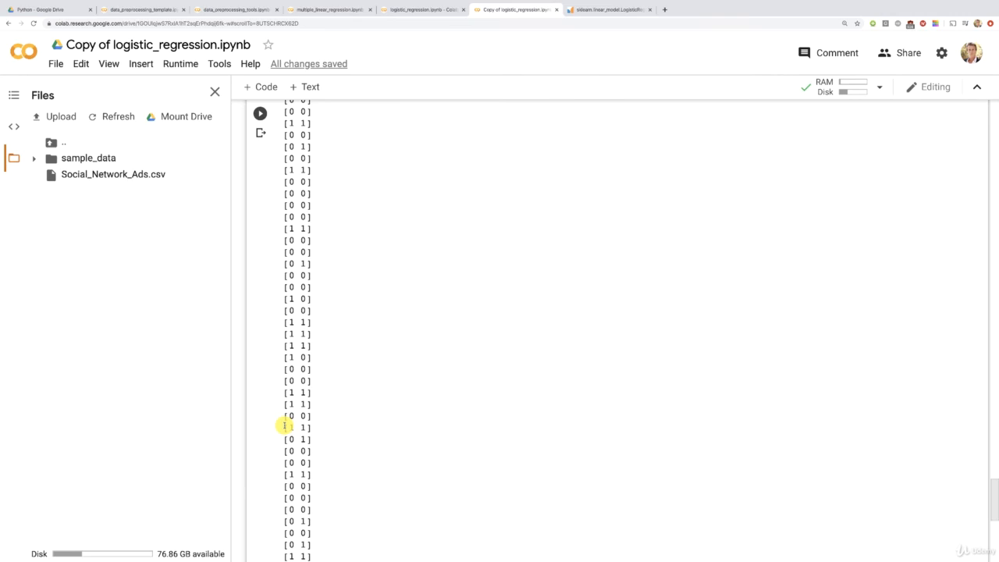
scroll("down", 3)
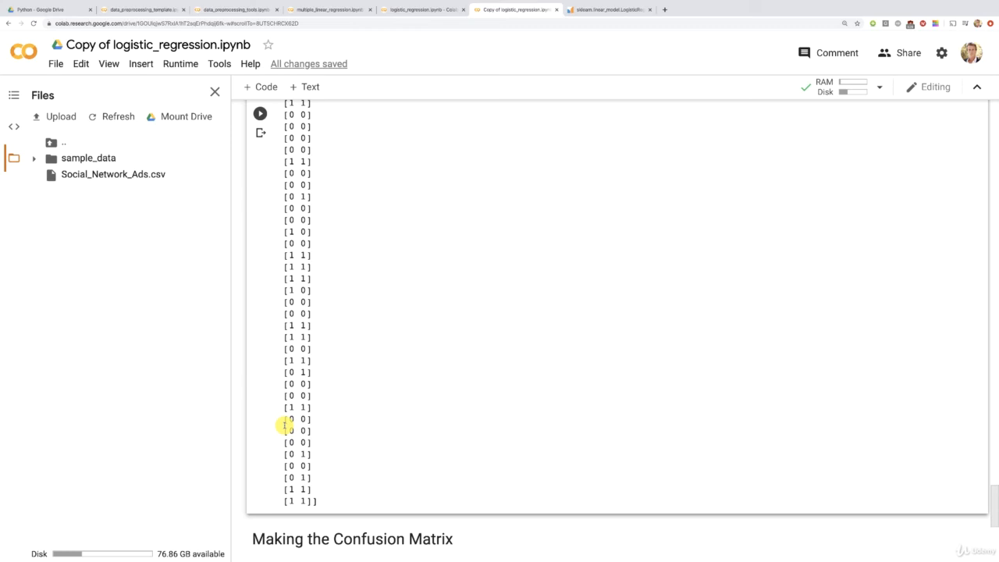
scroll("down", 3)
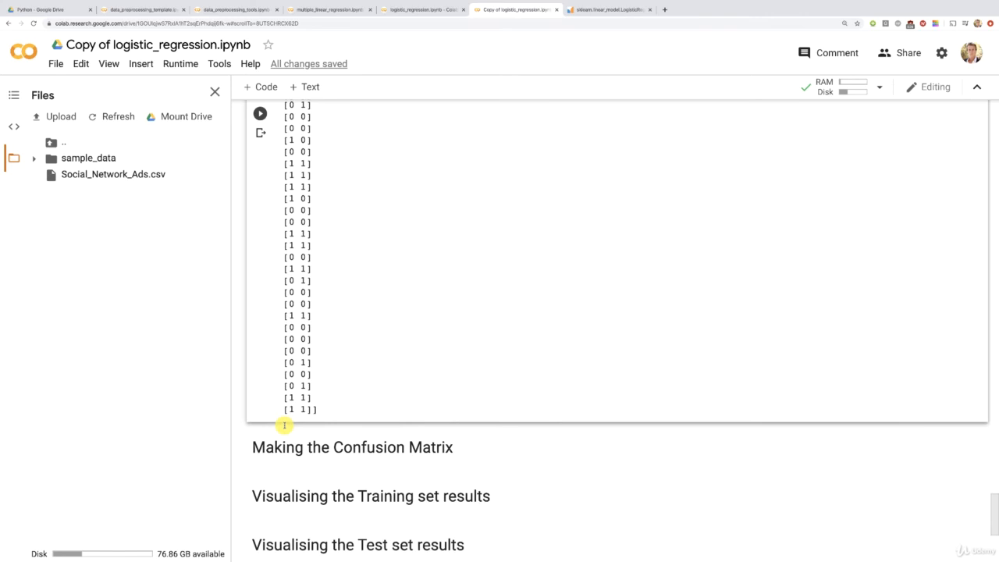